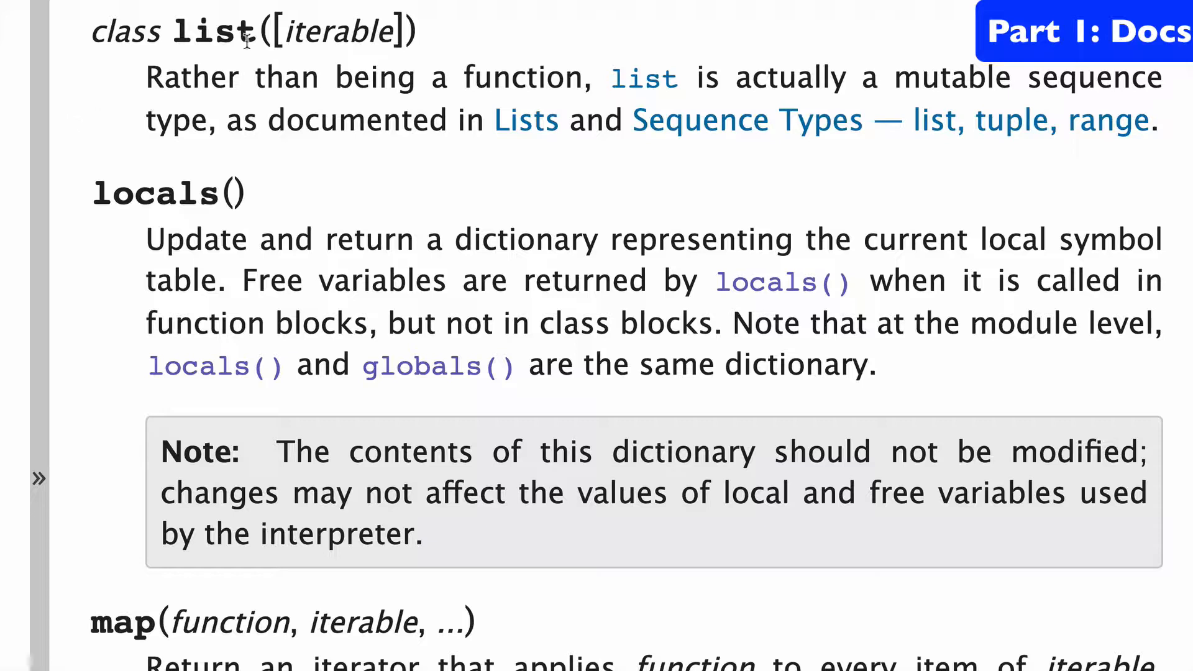
Step: Create an empty list with l = list() and append 1 so l shows [1]
double_click(336, 30)
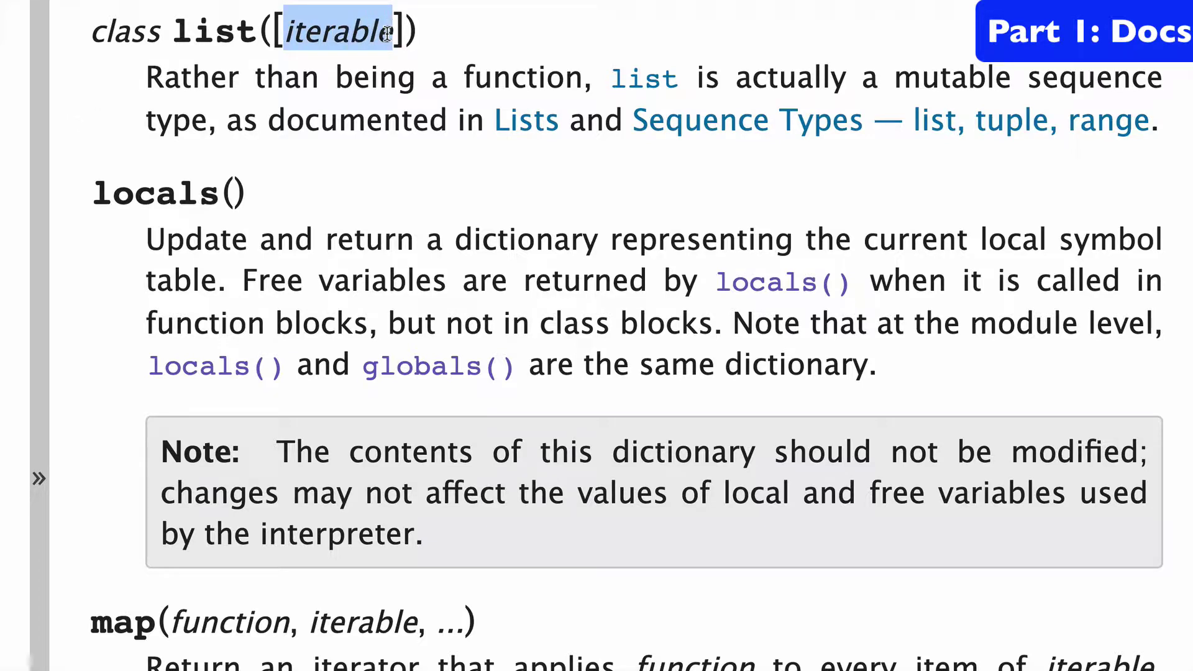
mouse_move(430, 79)
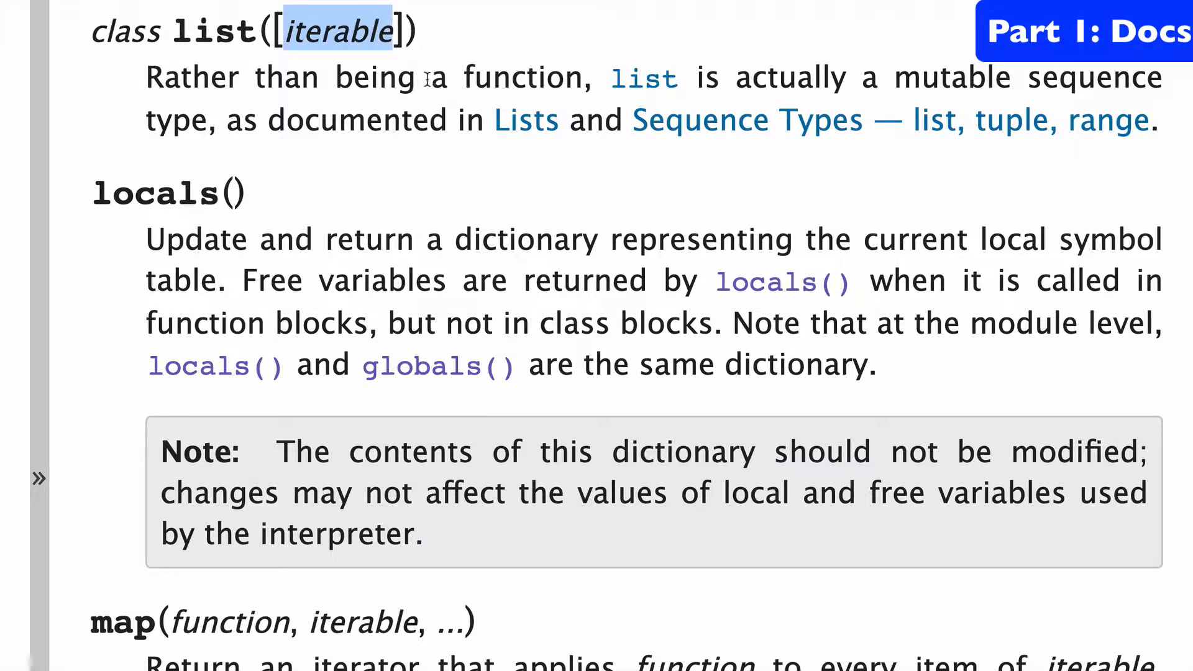
double_click(520, 79)
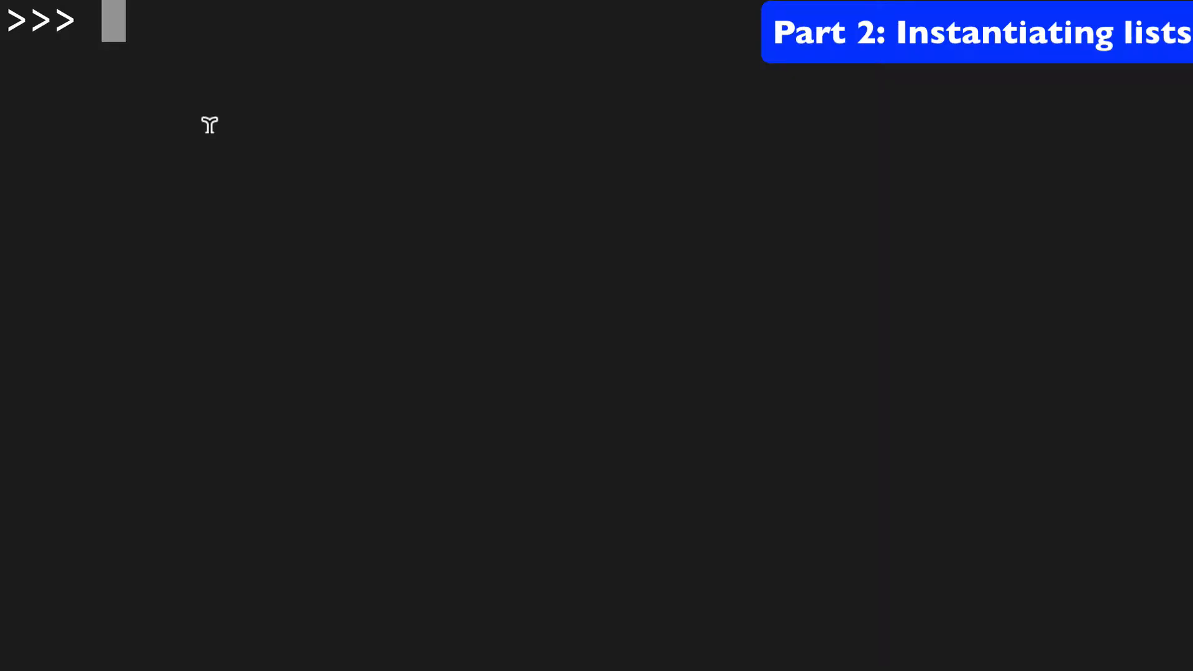
text(l = list())
text(l.append(1))
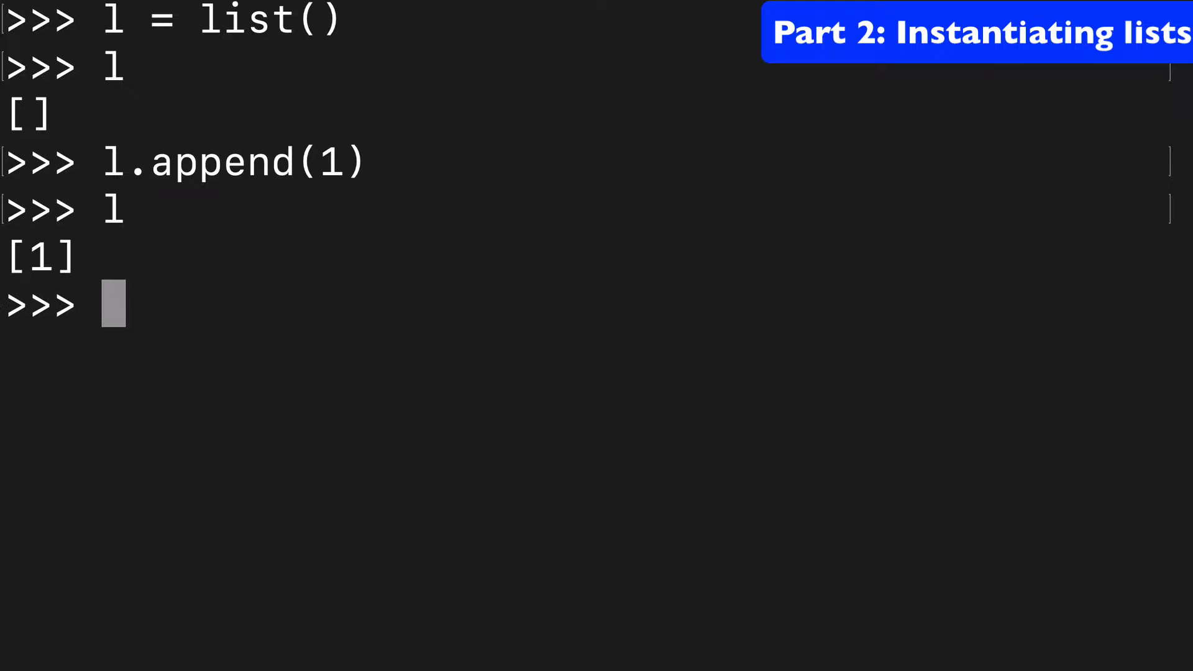
double_click(287, 23)
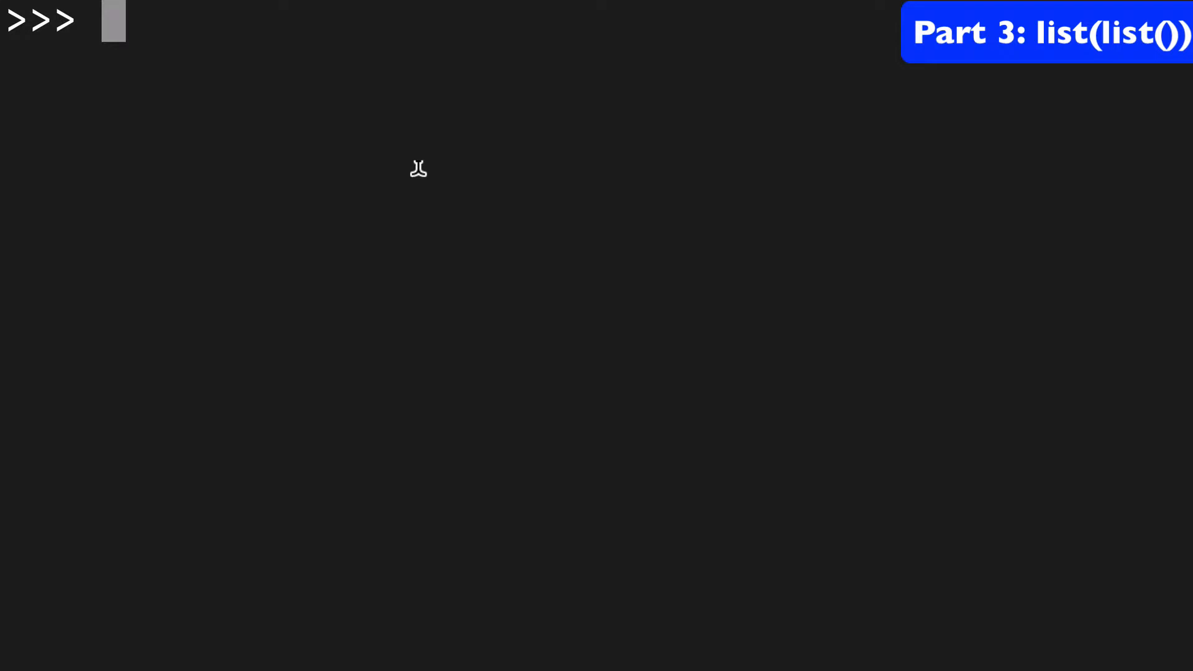
Step: Evaluate list([1,2,3,4]) to get [1, 2, 3, 4] and wrap it in another list() call
text(lisr()
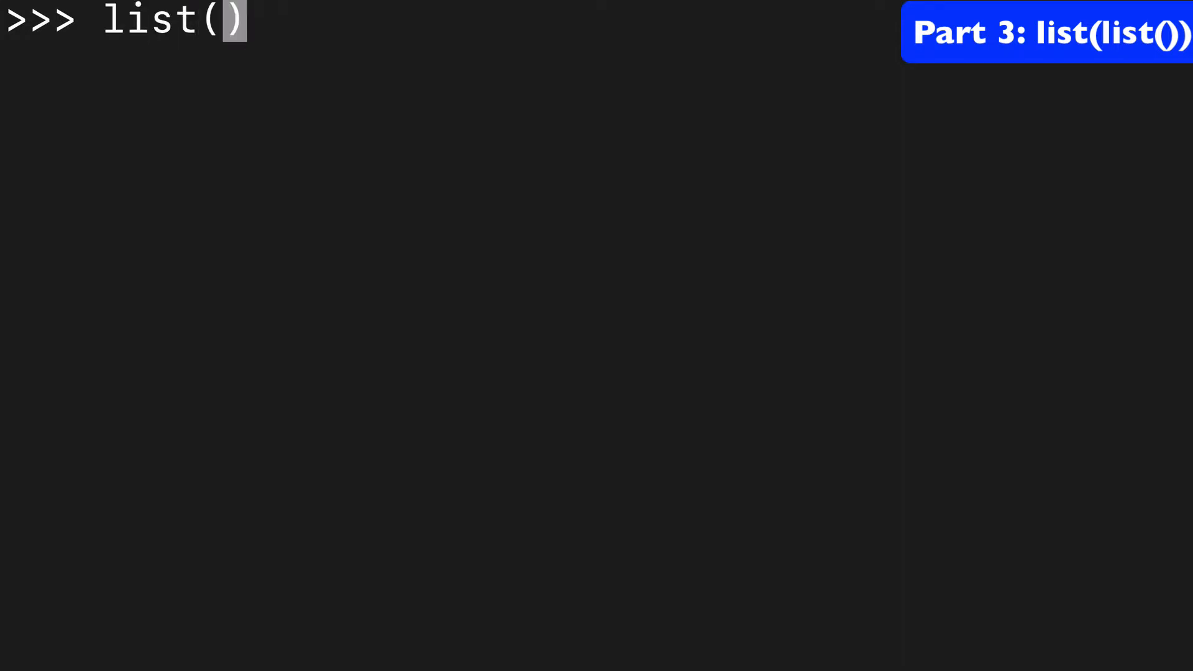
text([1,2,3,4)
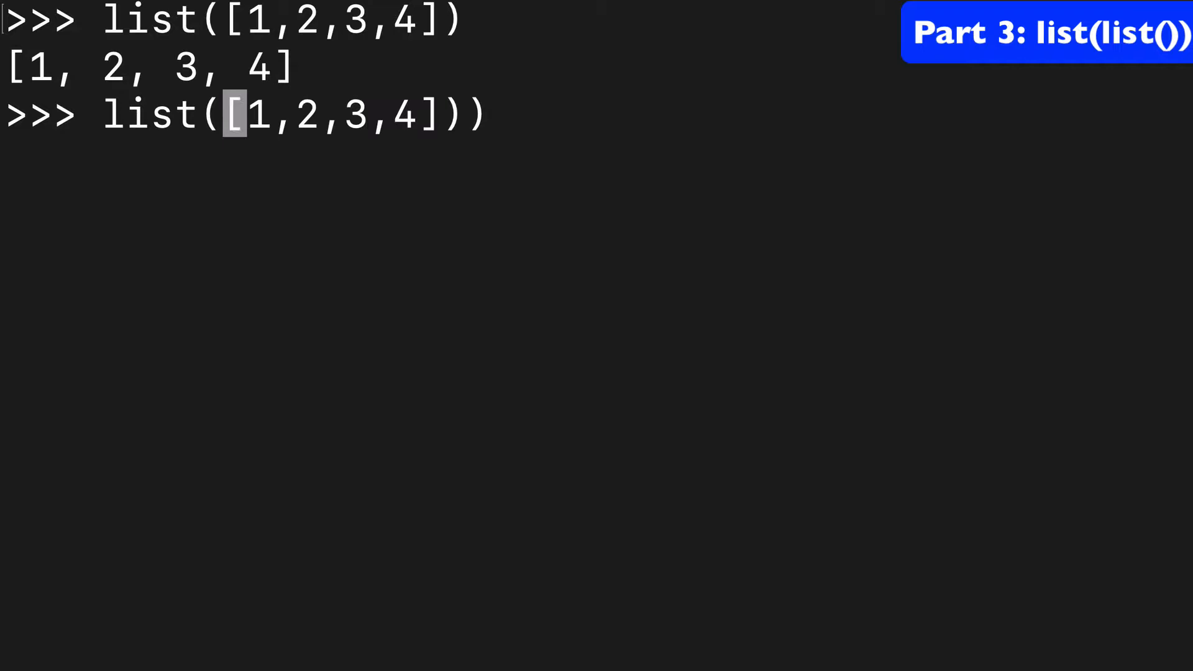
text(list()
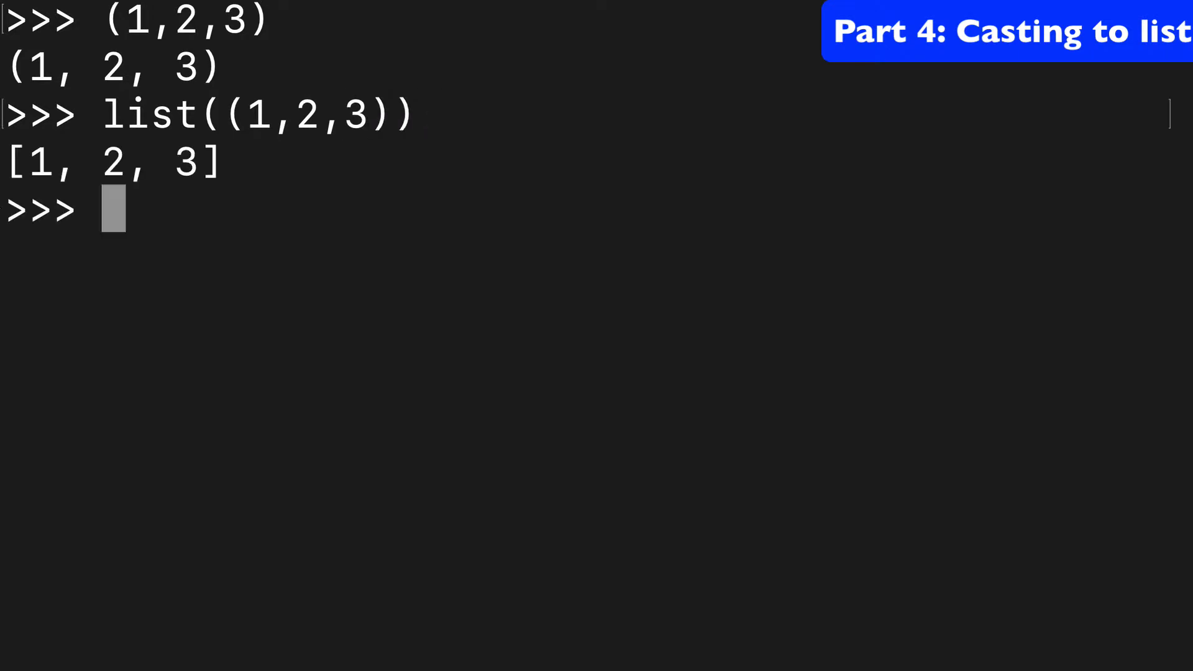
Step: Convert the set {1,2,3} to a list and begin list('heyy') on the string
triple_click(93, 163)
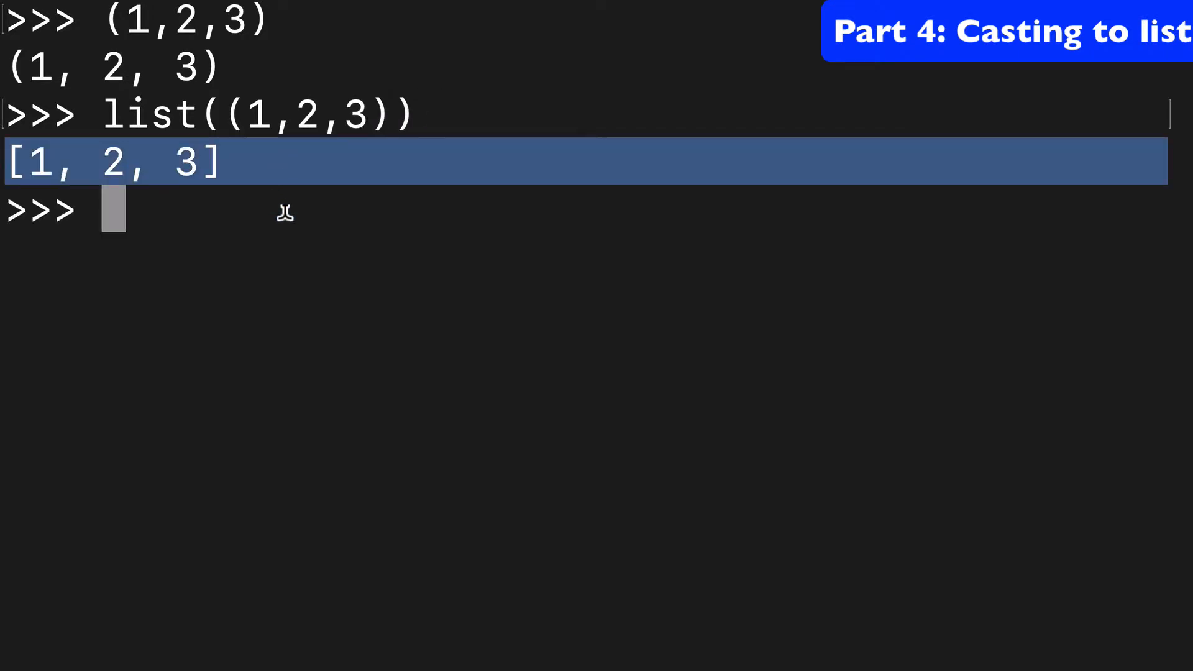
text({1,2,3})
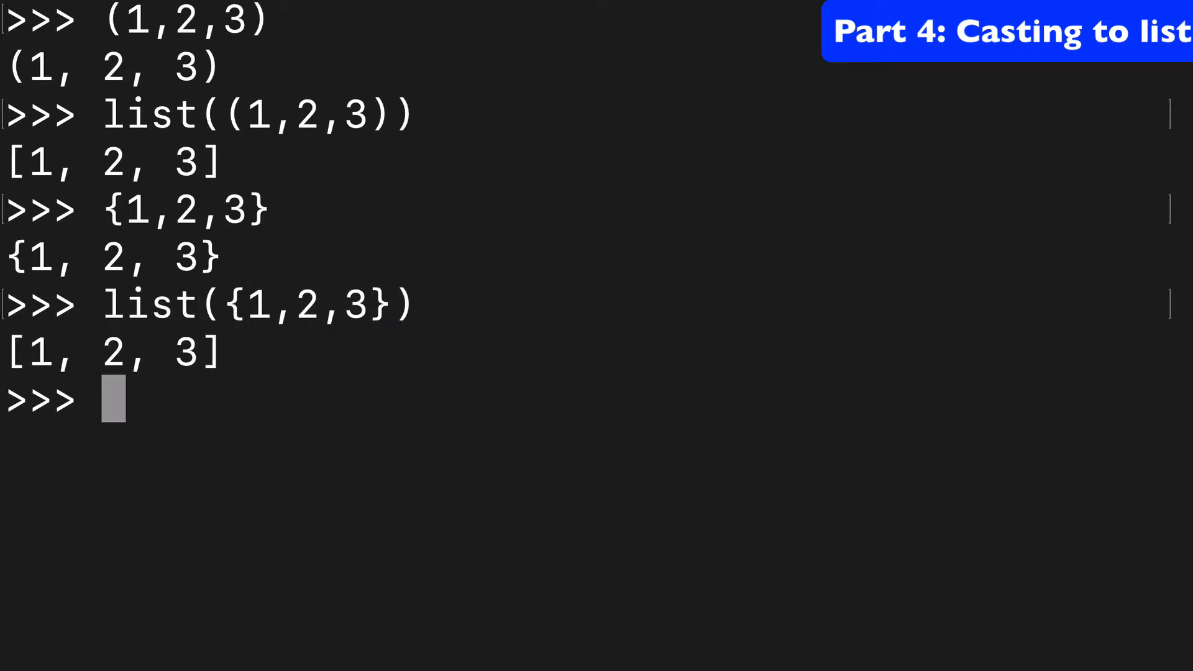
text('h')
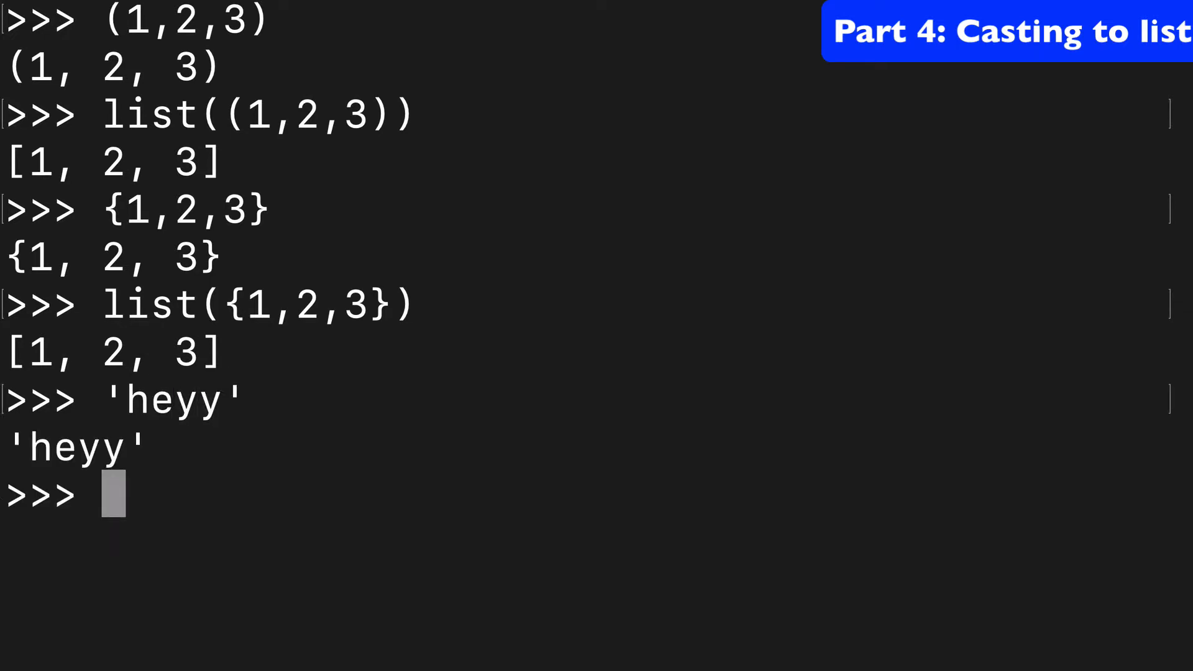
text('heyy'))
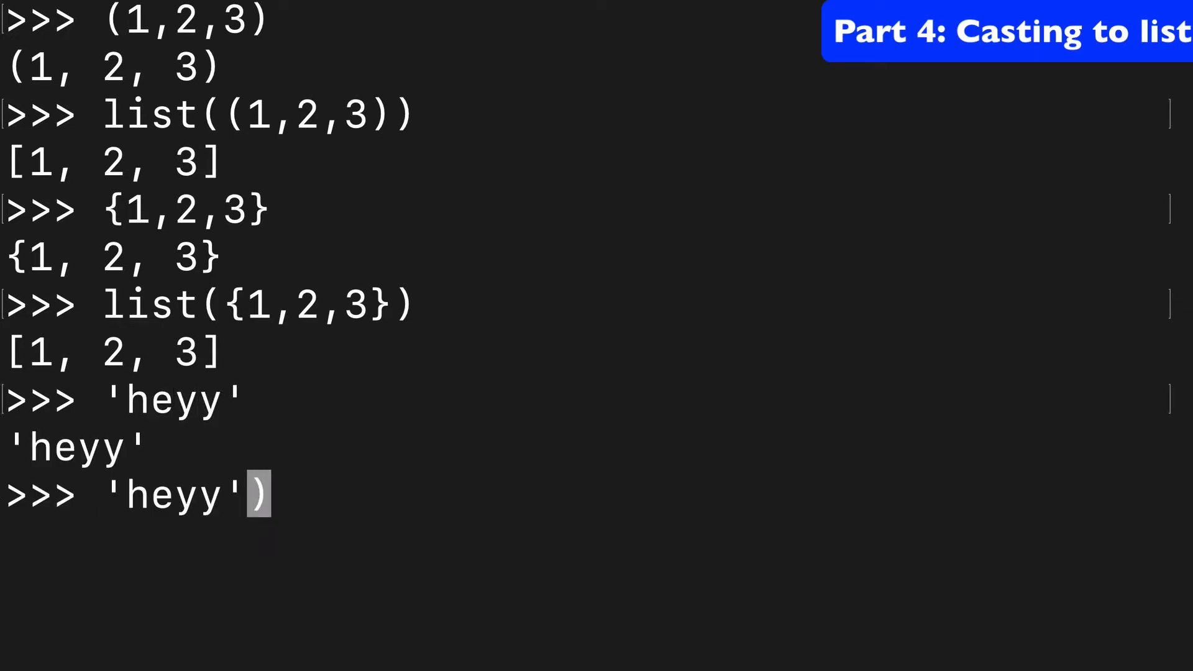
text(list()
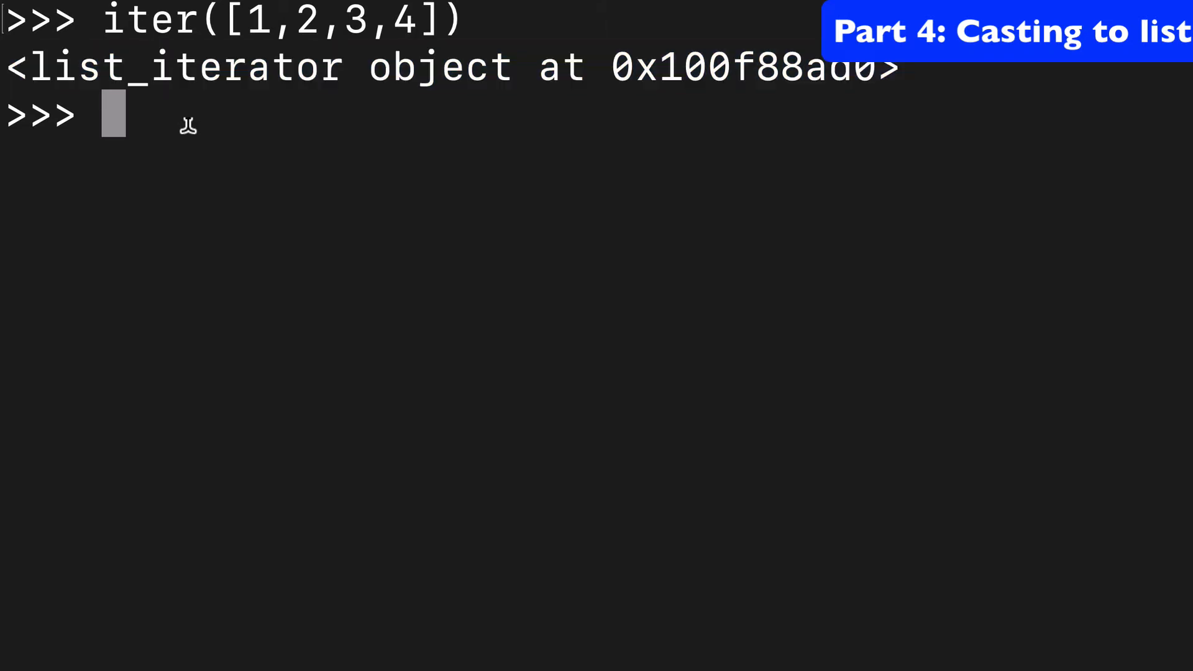
Step: Evaluate iter([1,2,3,4]) and map(str, range(0, 10)) to see their iterator objects
text(iter([1,2,3,4])))
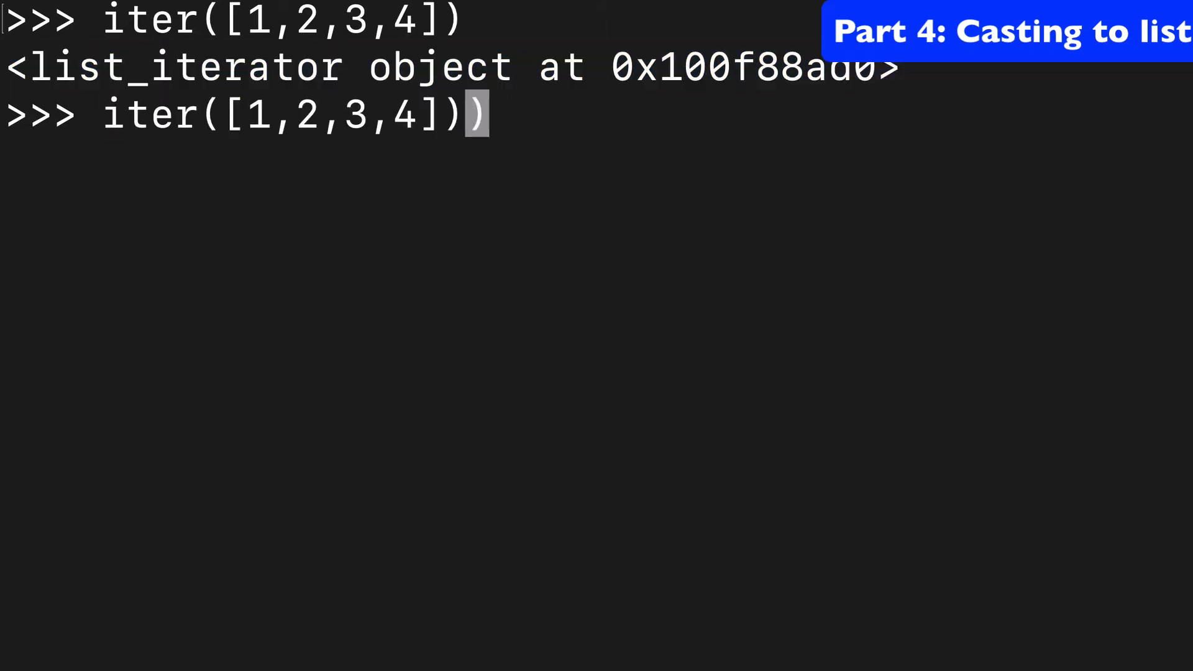
text(list()
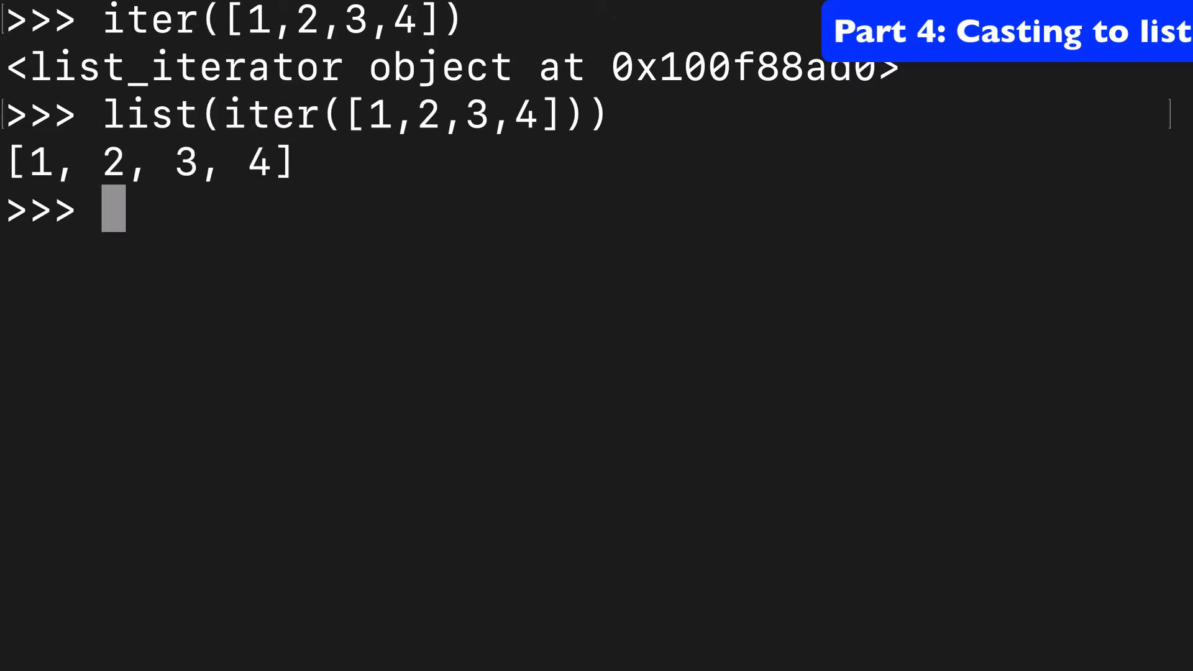
text(map())
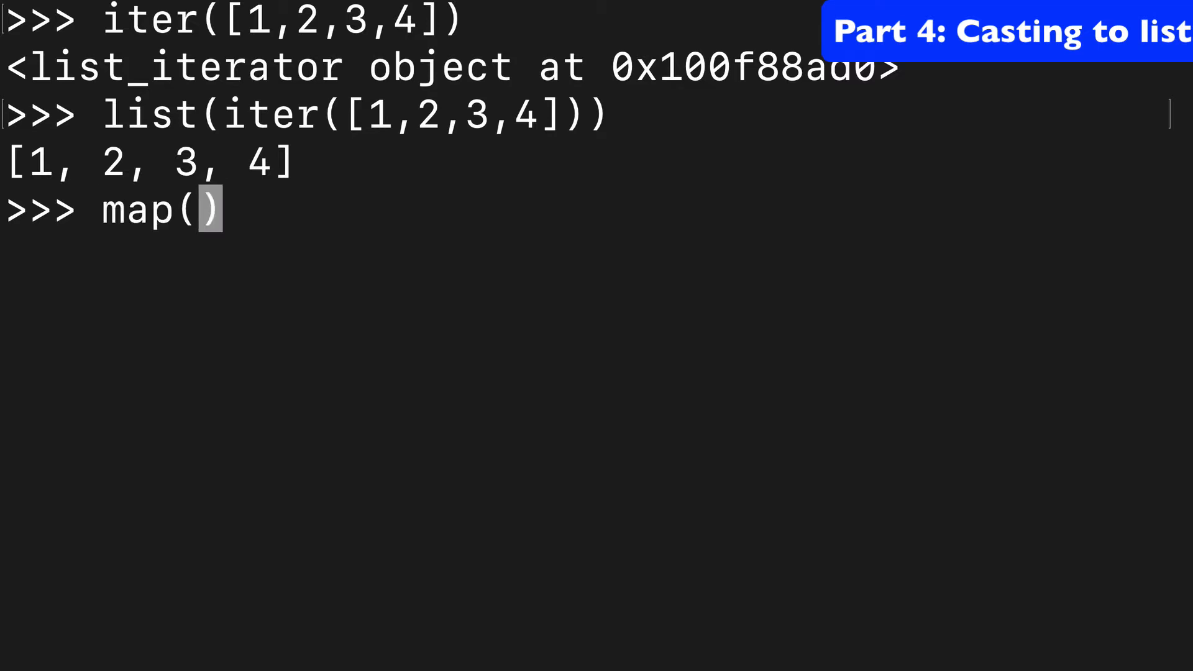
text(str, range)
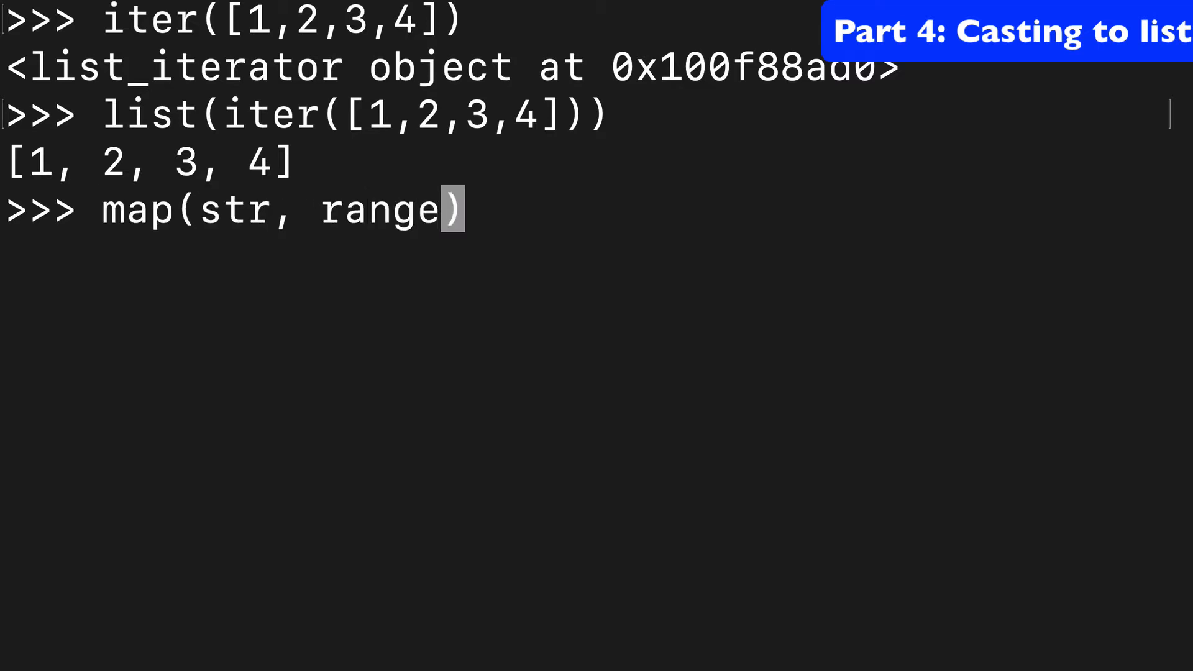
text((0, 10)
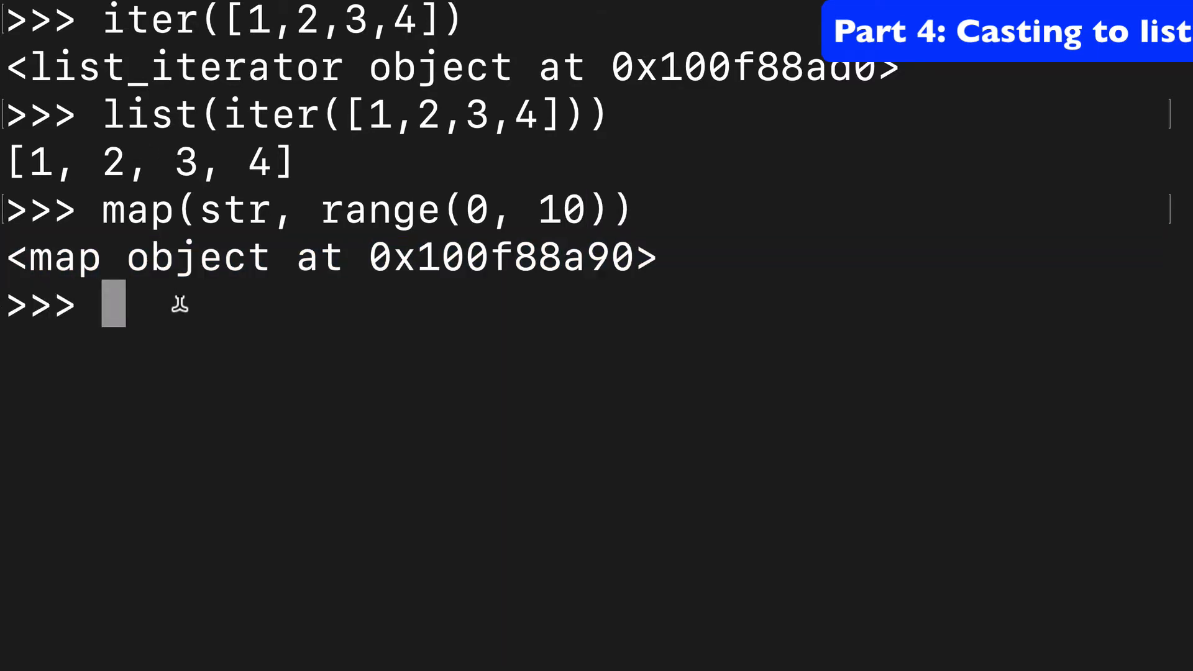
Step: Discard a half-typed list line and re-enter map(str, range(0, 10)) showing a map object
text(lis)
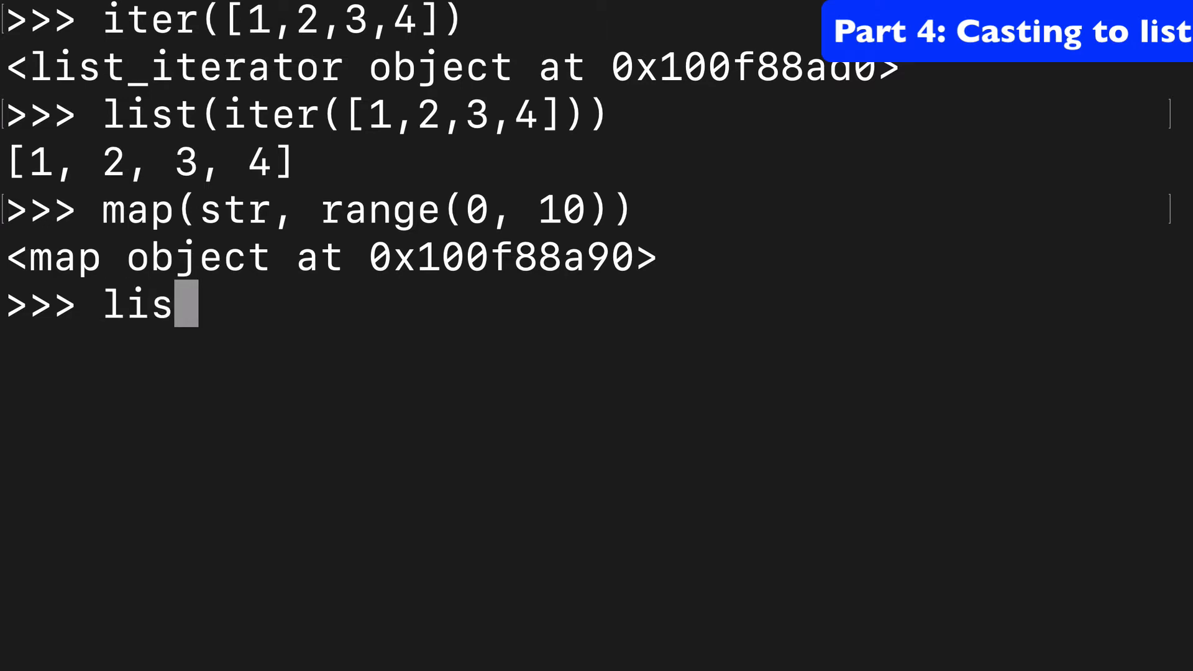
key(Backspace)
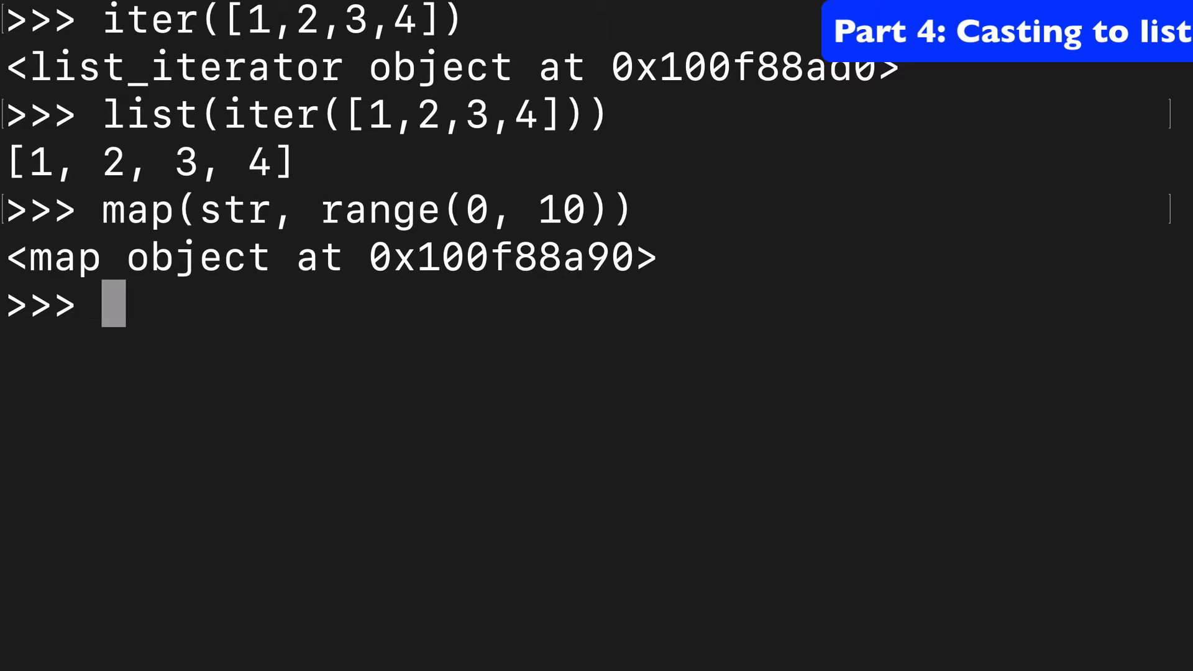
text(map(str, range(0, 10)))
text(a =)
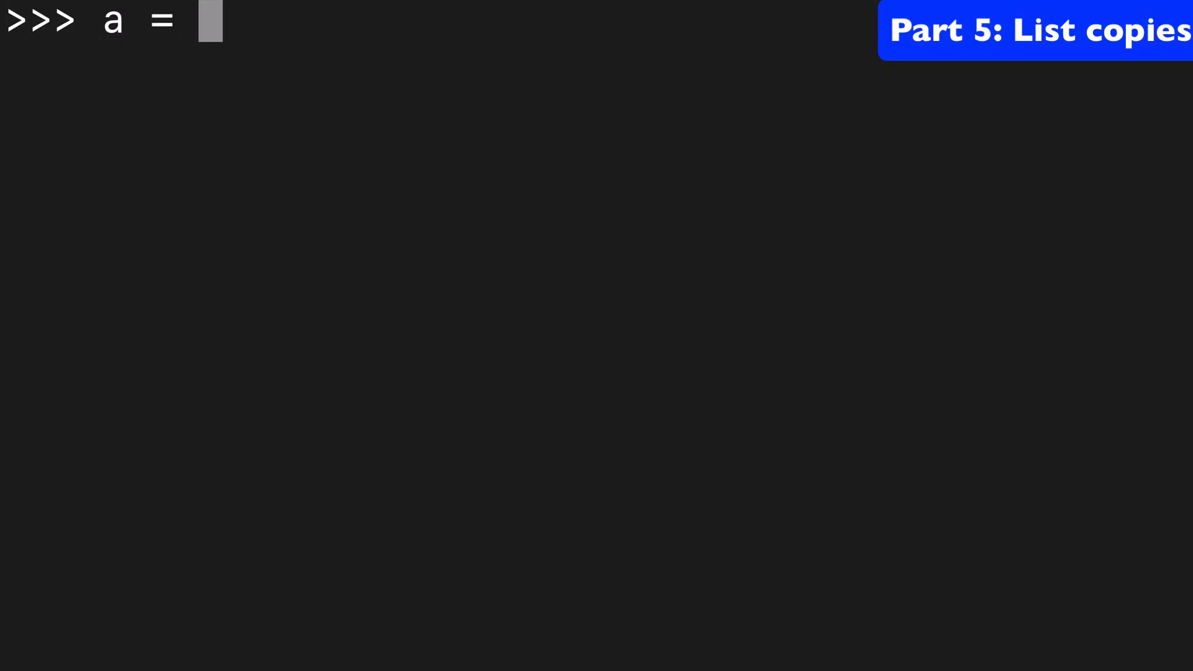
Step: Assign a = [1,2,3] and b = a, then check a is b is True
text([1,2,3])
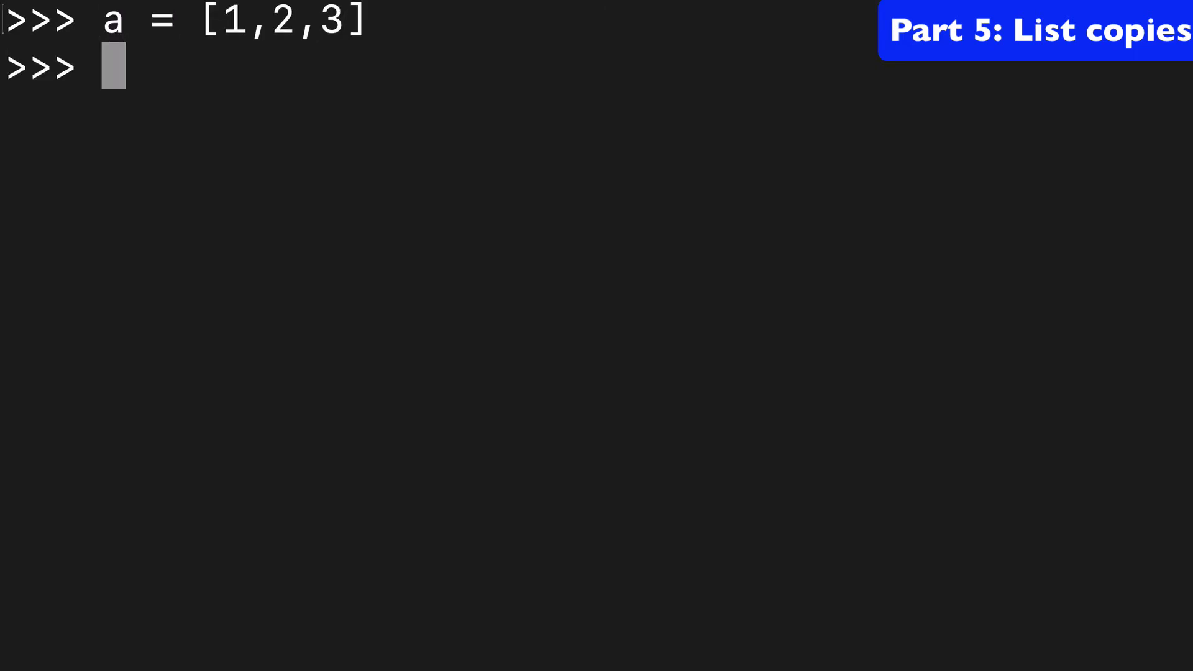
text(b =)
text(a == b)
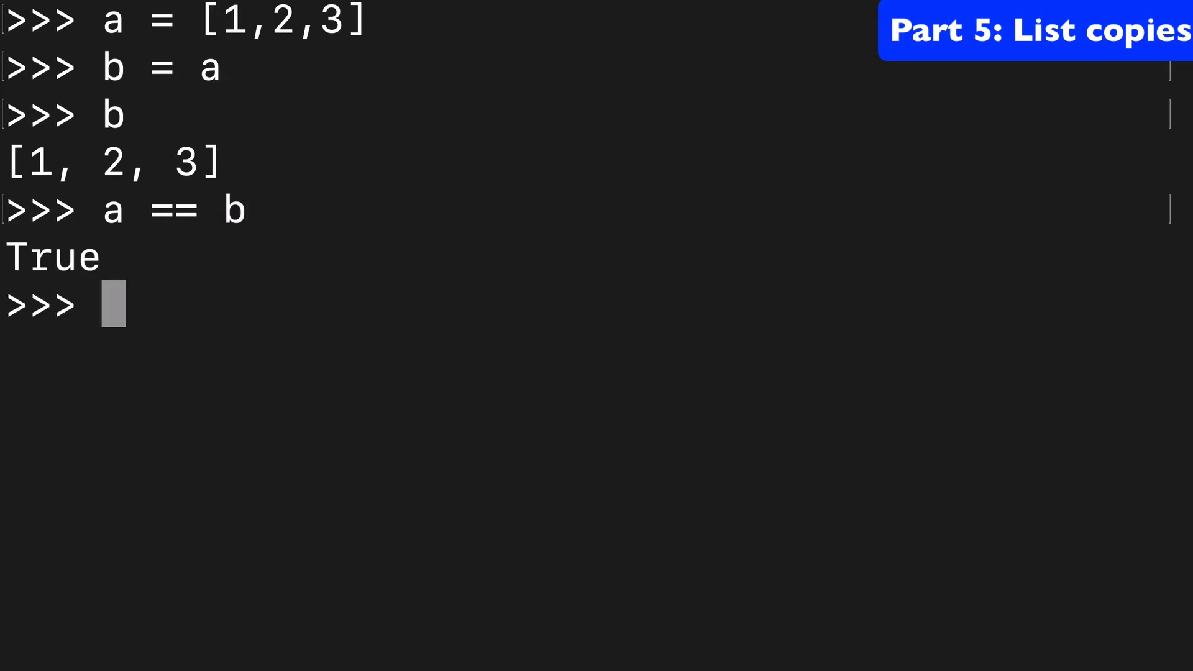
text(a is b)
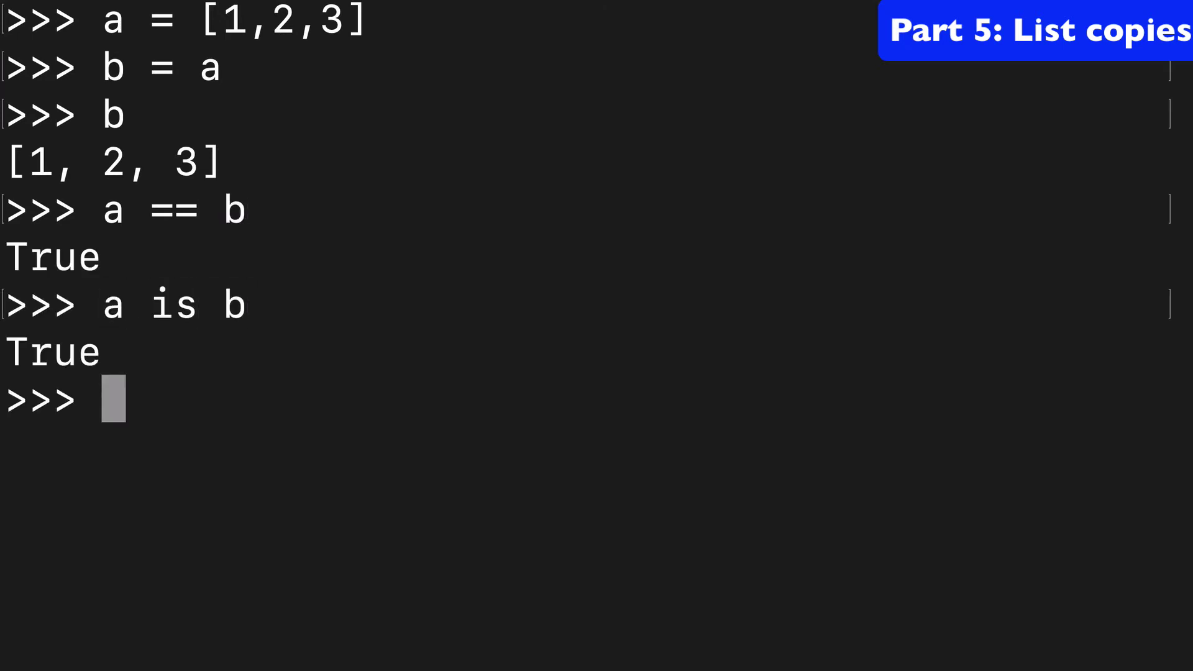
Step: Rebind b = list(a) so a == b but a is b is False, then print id(a)
text(b = list)
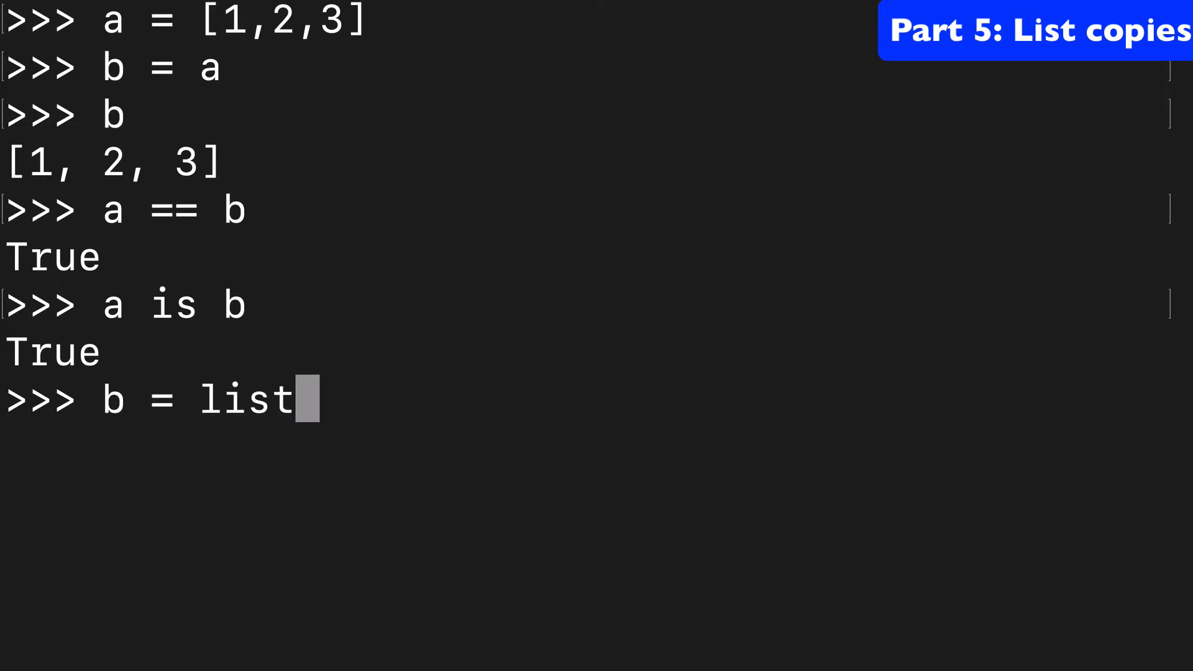
text((a))
text(a == b)
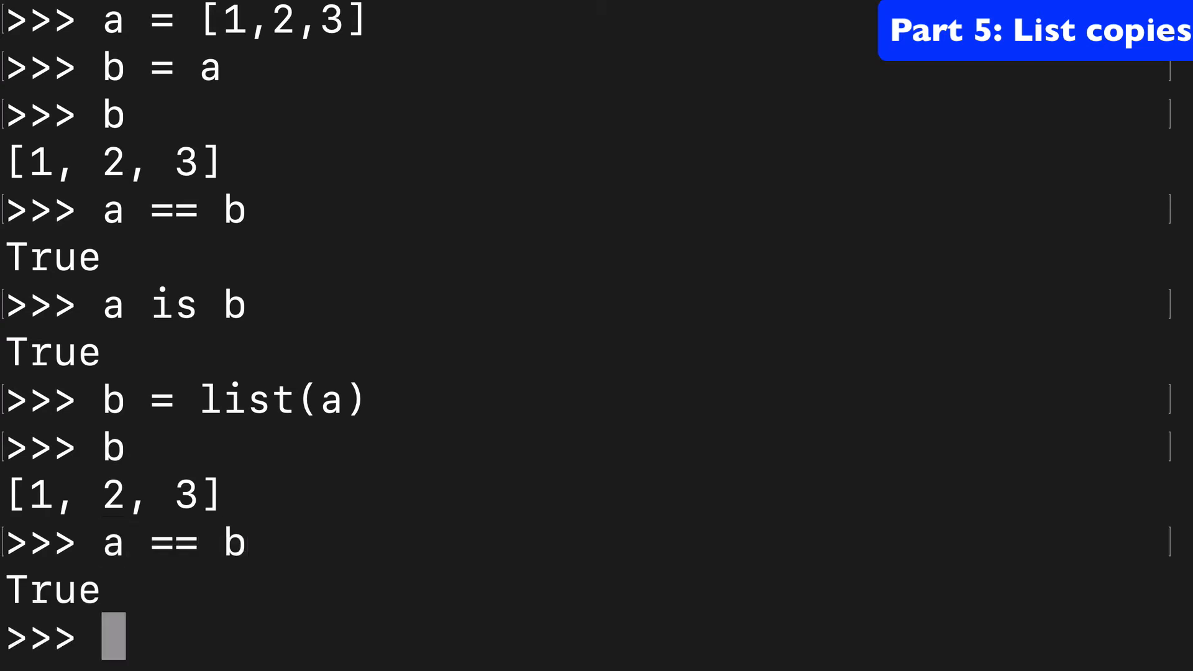
text(a is b)
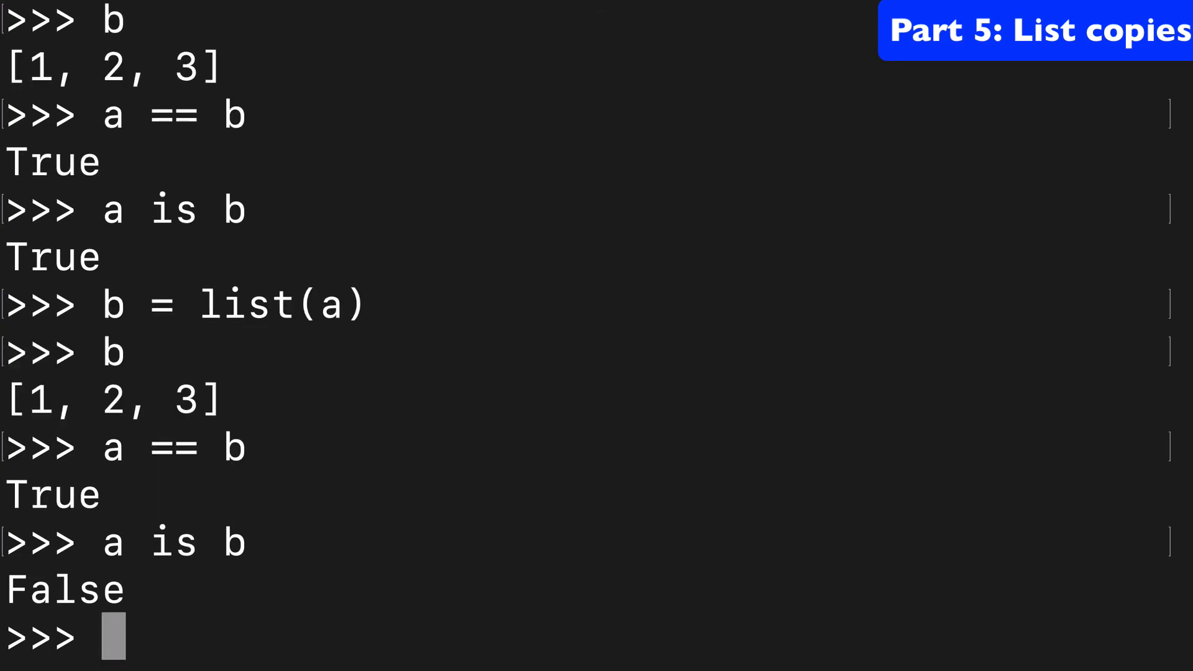
text(id(a))
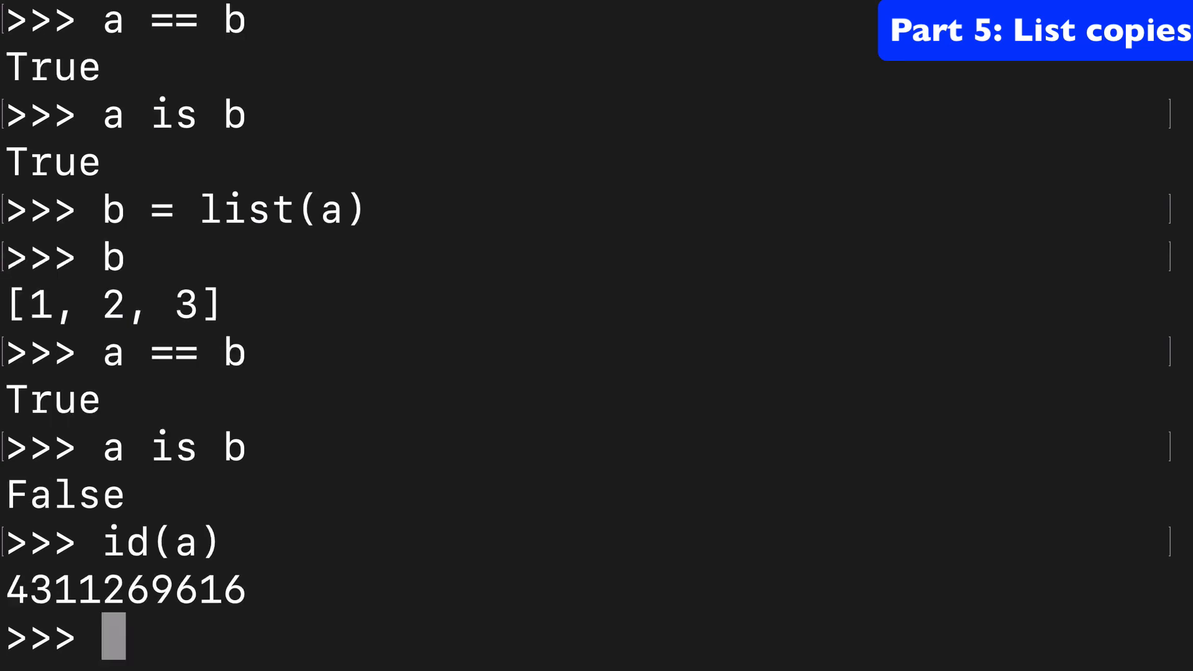
Step: Print id(b) showing a different id, then begin list("Thanks for ")
text(id(b))
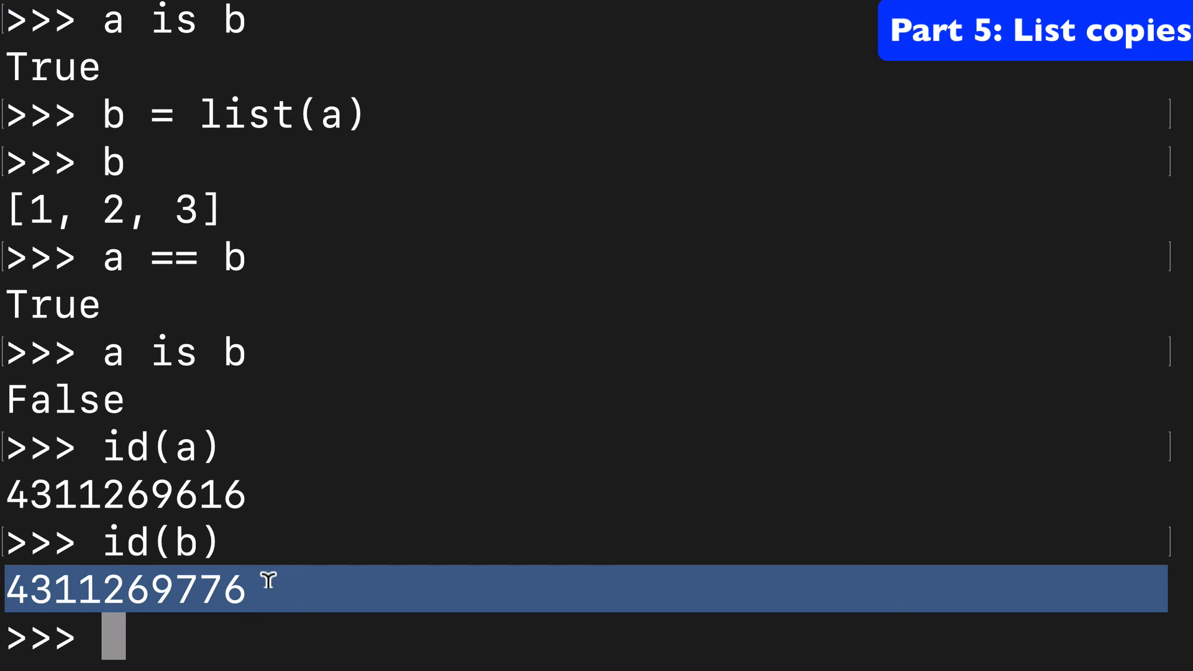
text(l)
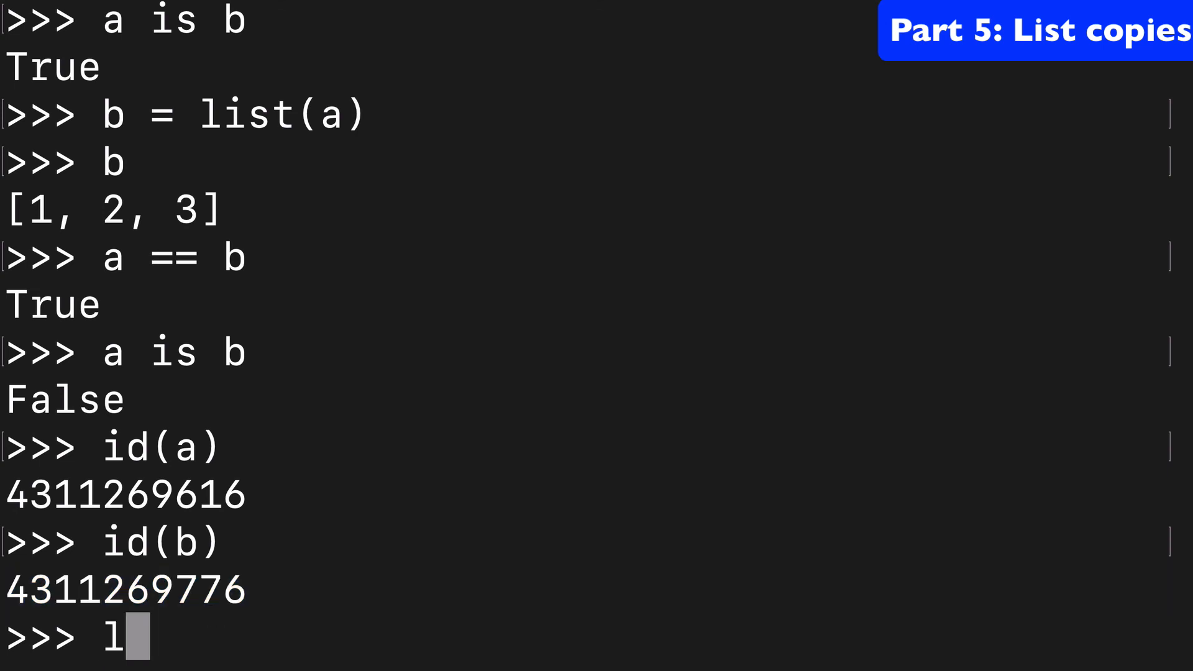
text(ist(""))
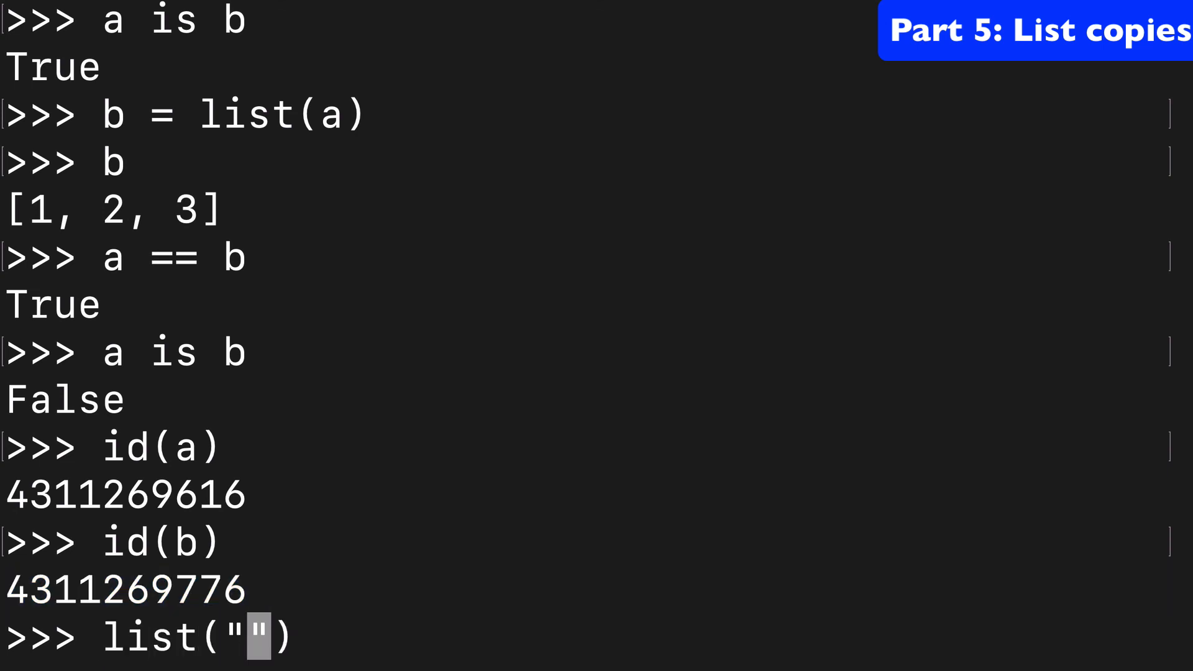
text(Thanks for)
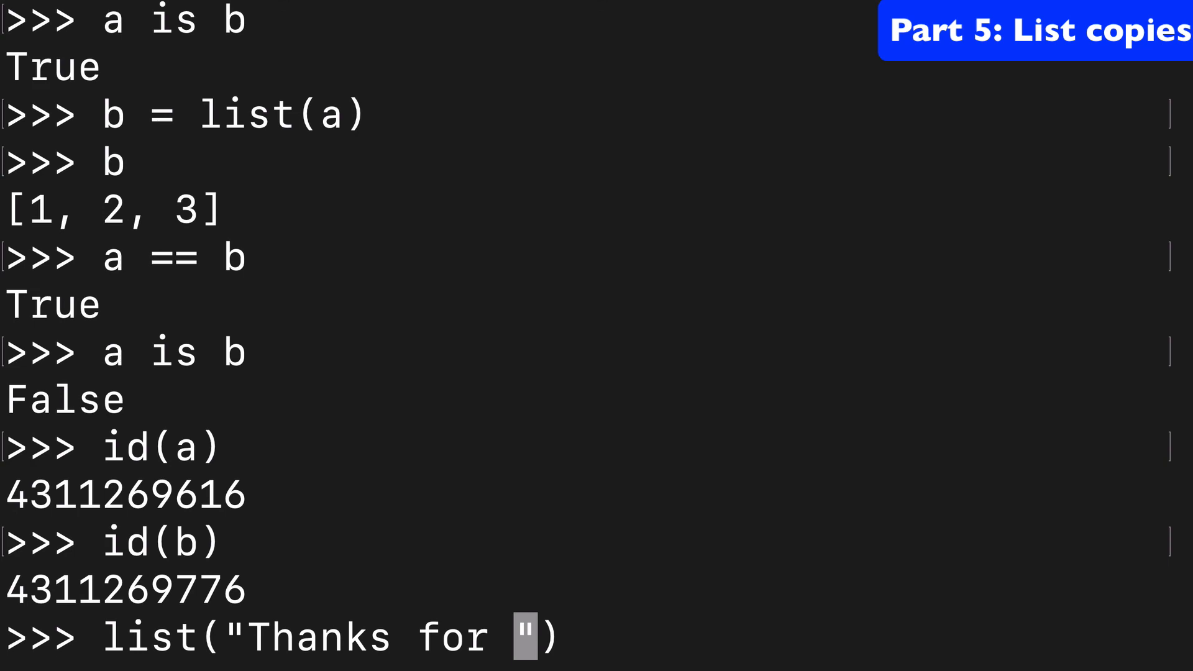